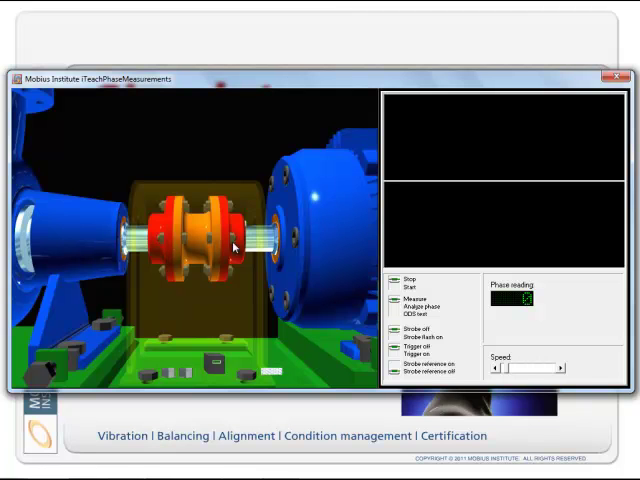
mouse_move(288, 340)
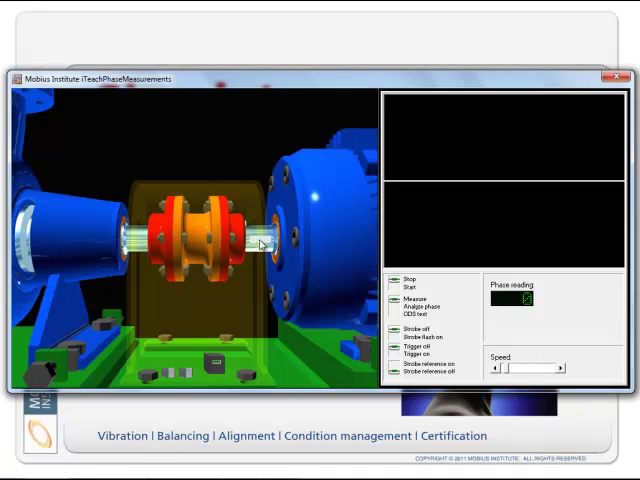
mouse_move(276, 318)
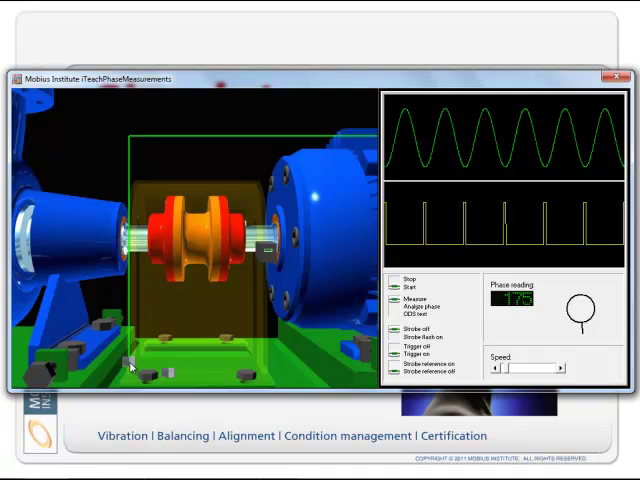
mouse_move(116, 362)
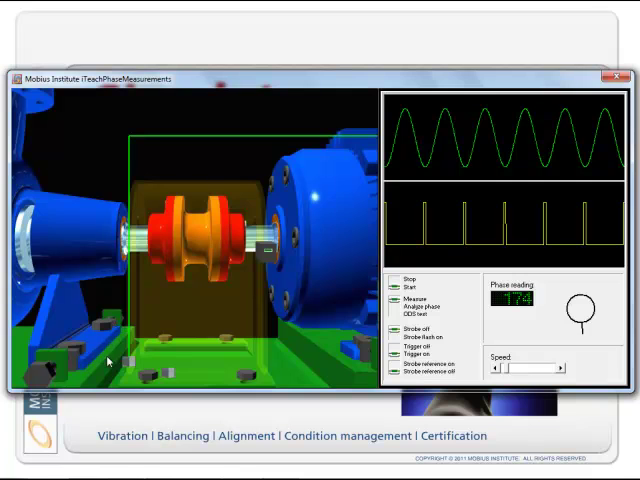
mouse_move(132, 366)
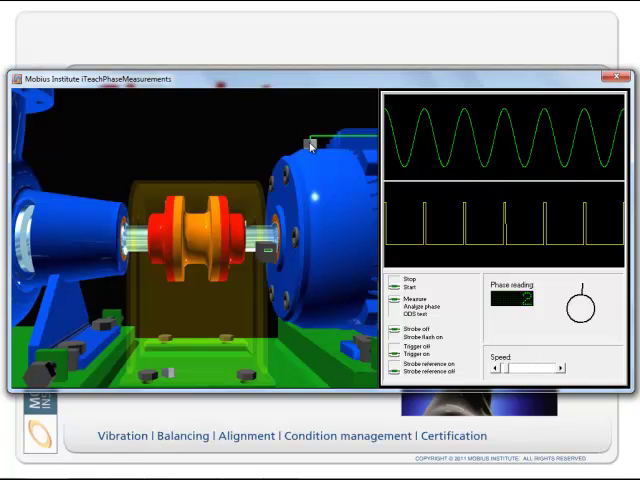
Step: Stop the simulation and start a two-channel phase measurement showing both waveforms with the phase dial
left_click(398, 278)
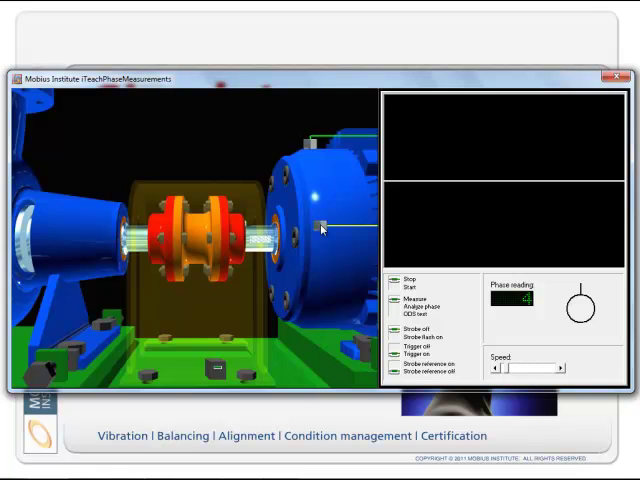
left_click(406, 298)
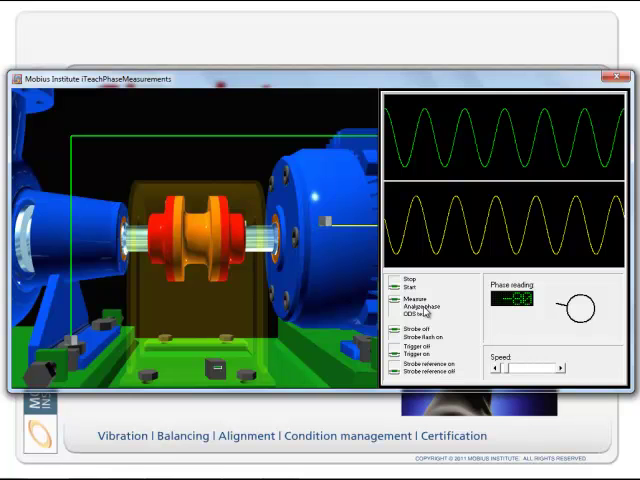
Step: Switch to Analyze Phase so amplitude and phase readouts appear beside the pump-motor close-ups
left_click(408, 318)
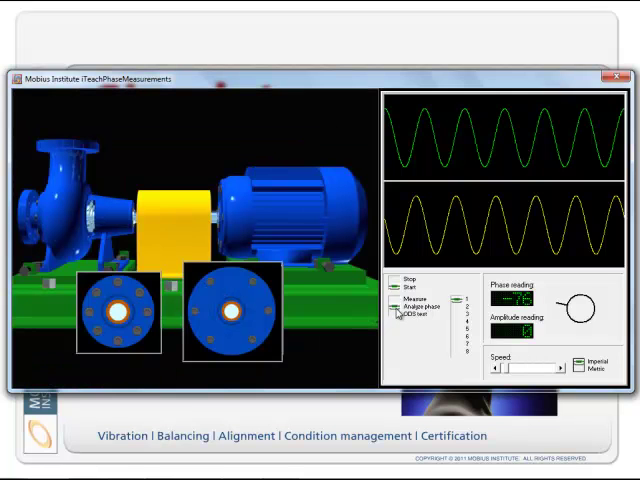
mouse_move(172, 288)
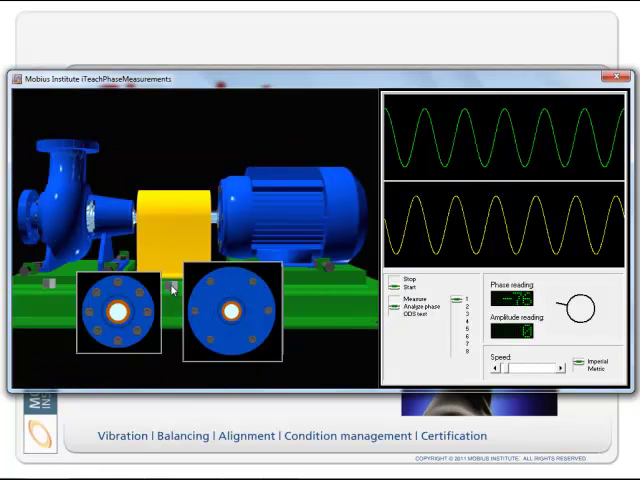